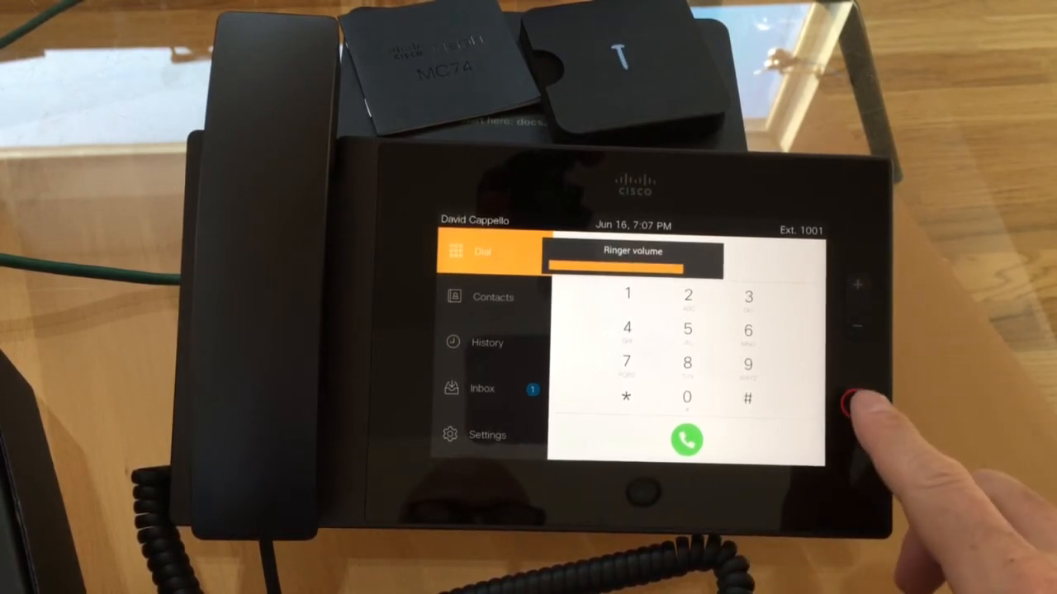
Go through Contacts to History to show the All Calls list with today's call
click(493, 297)
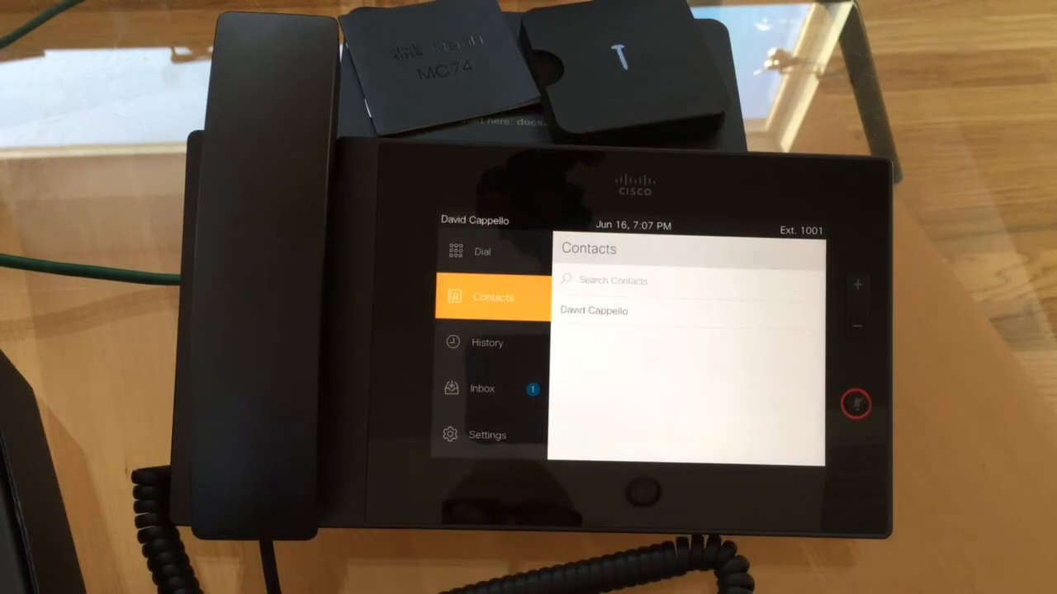
click(487, 342)
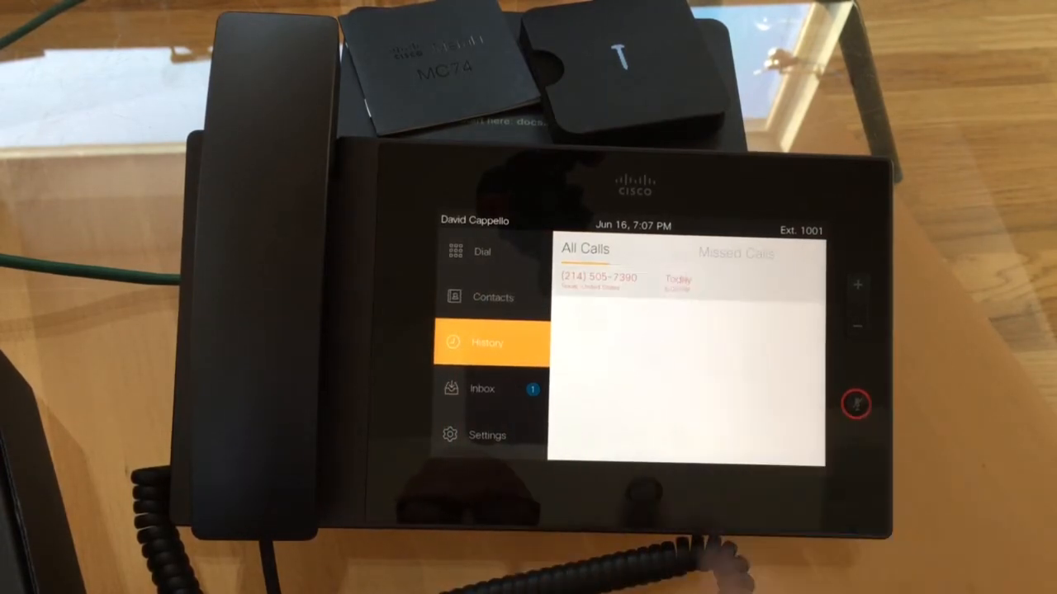
click(598, 276)
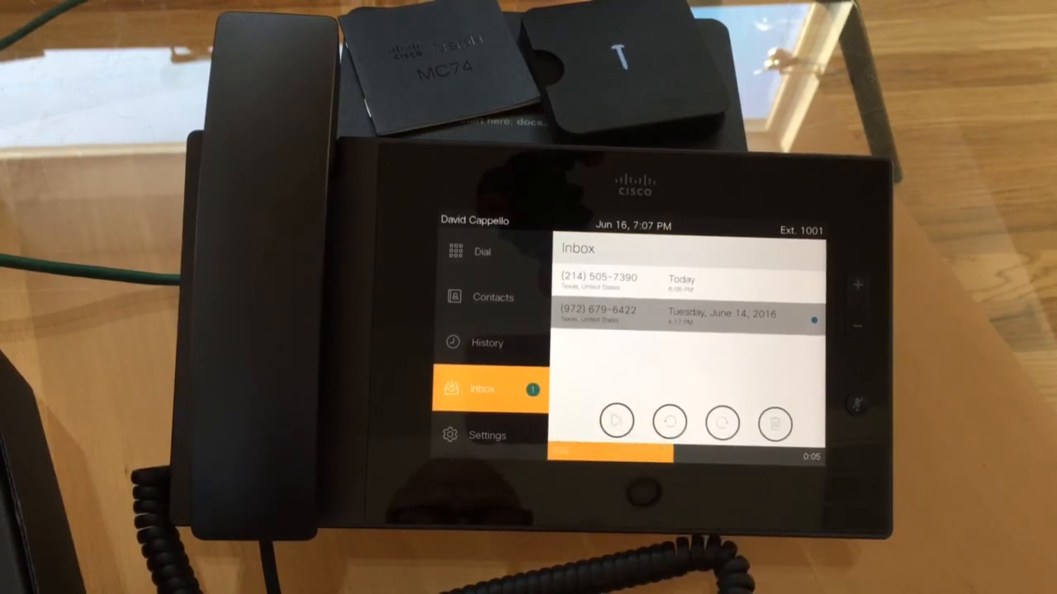
Show the Settings list with voicemail greeting, call forwarding and Bluetooth options
click(486, 435)
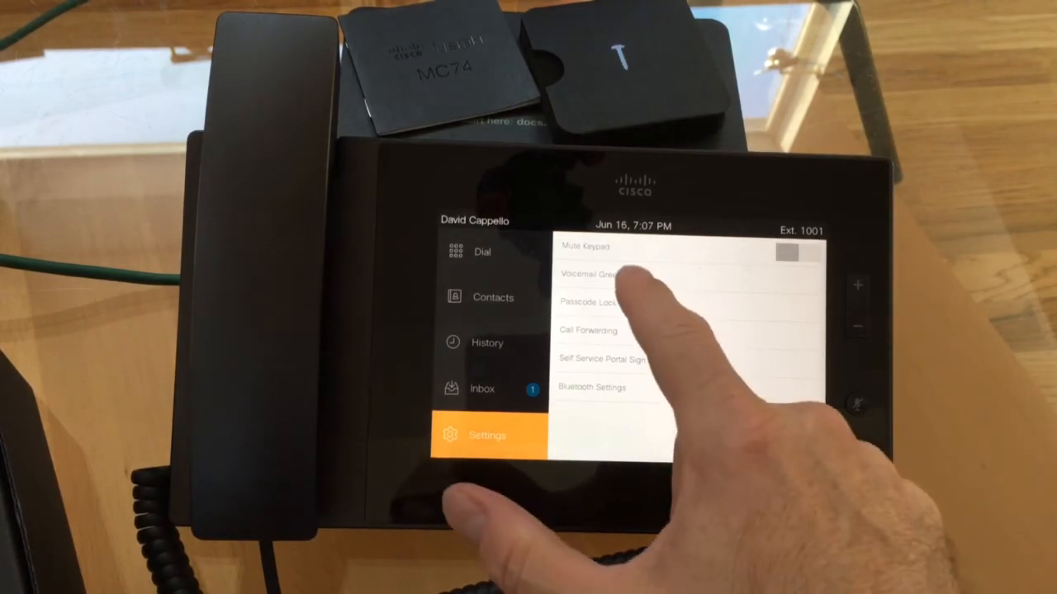
click(602, 273)
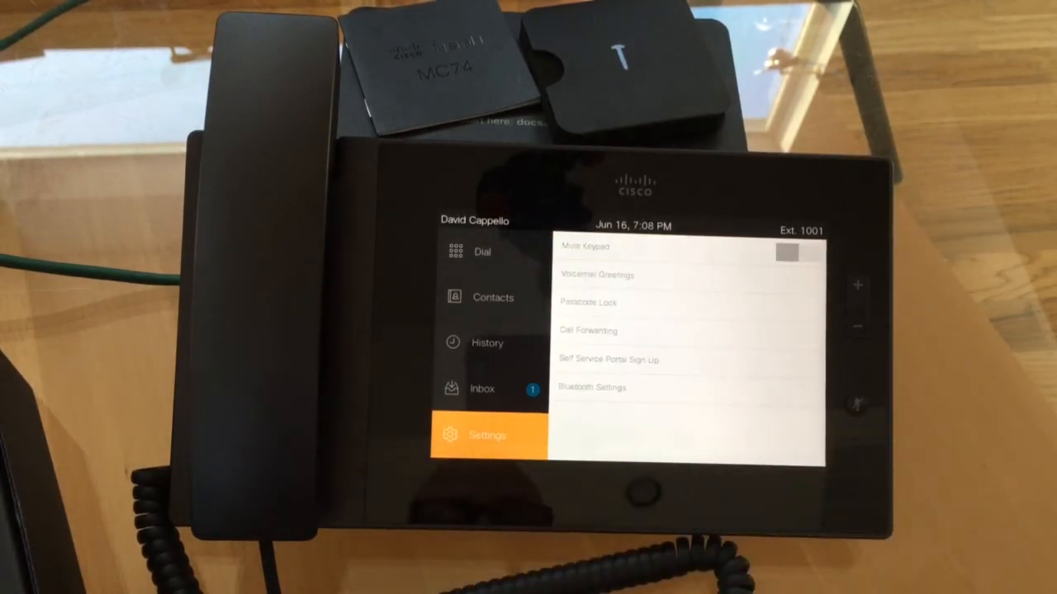
click(588, 302)
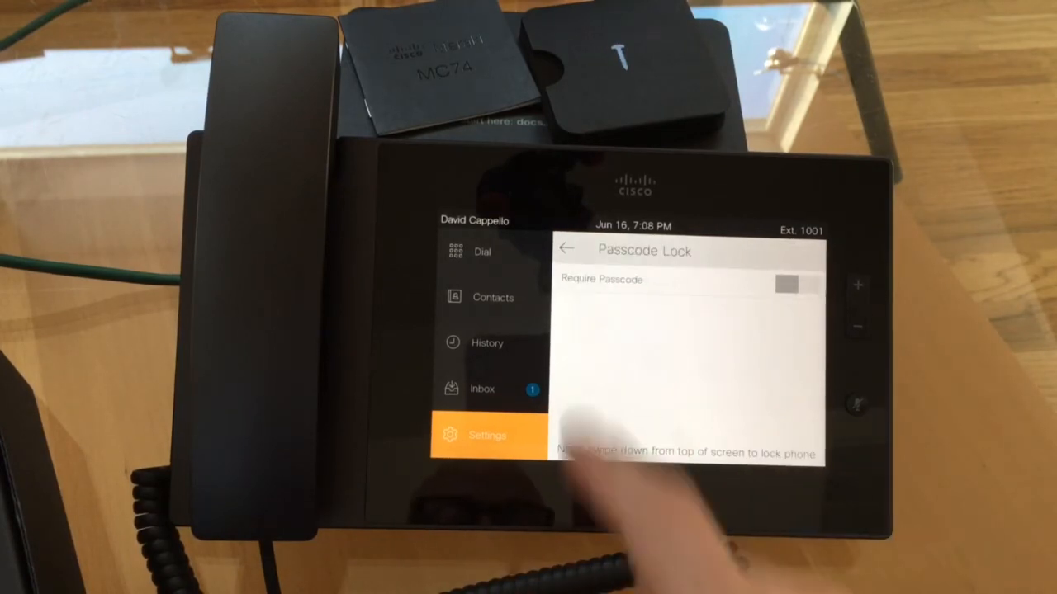
click(566, 248)
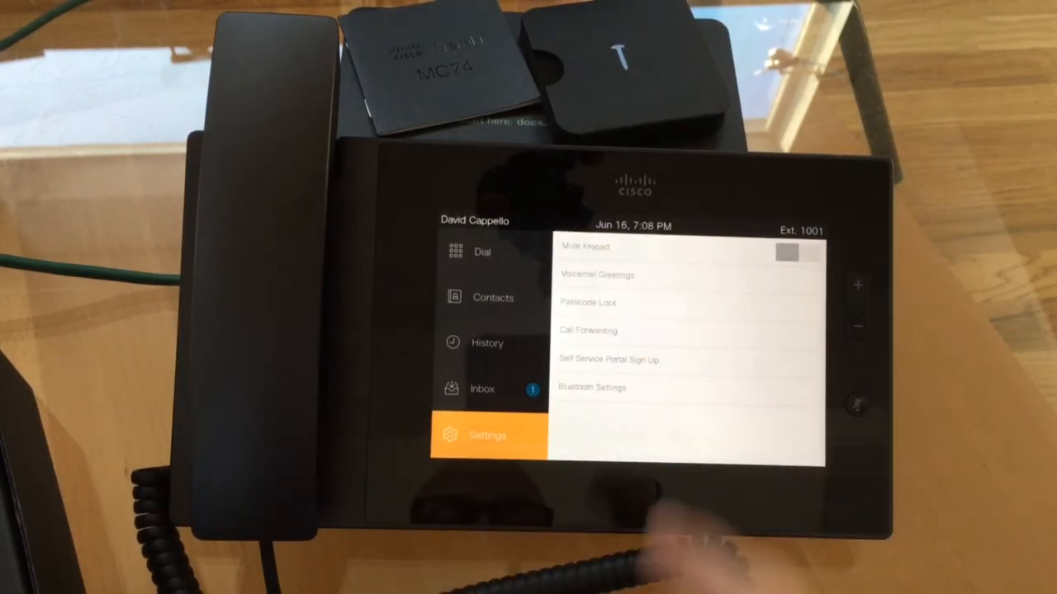
click(587, 331)
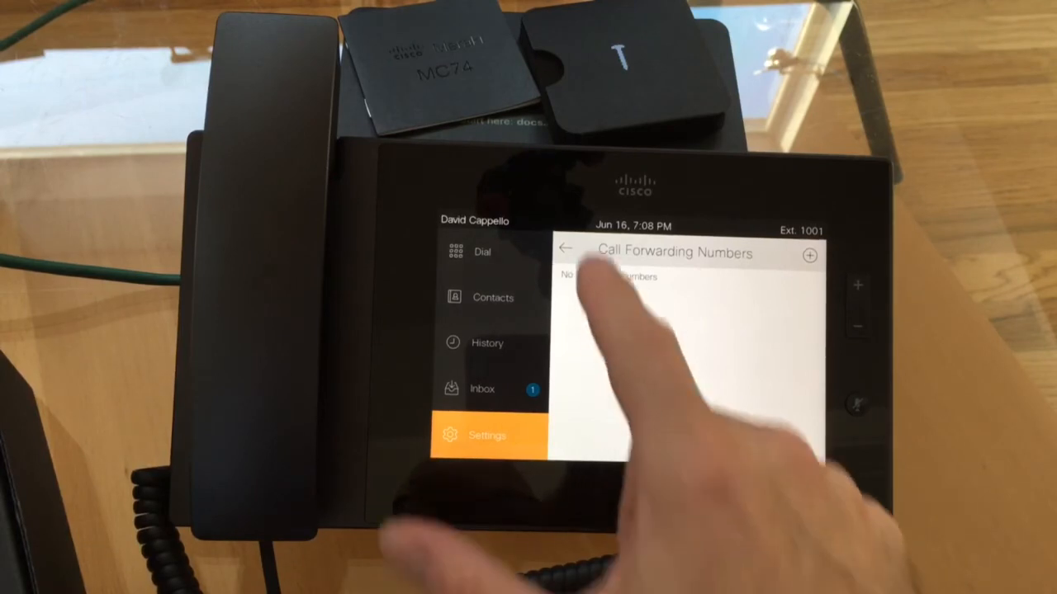
click(563, 250)
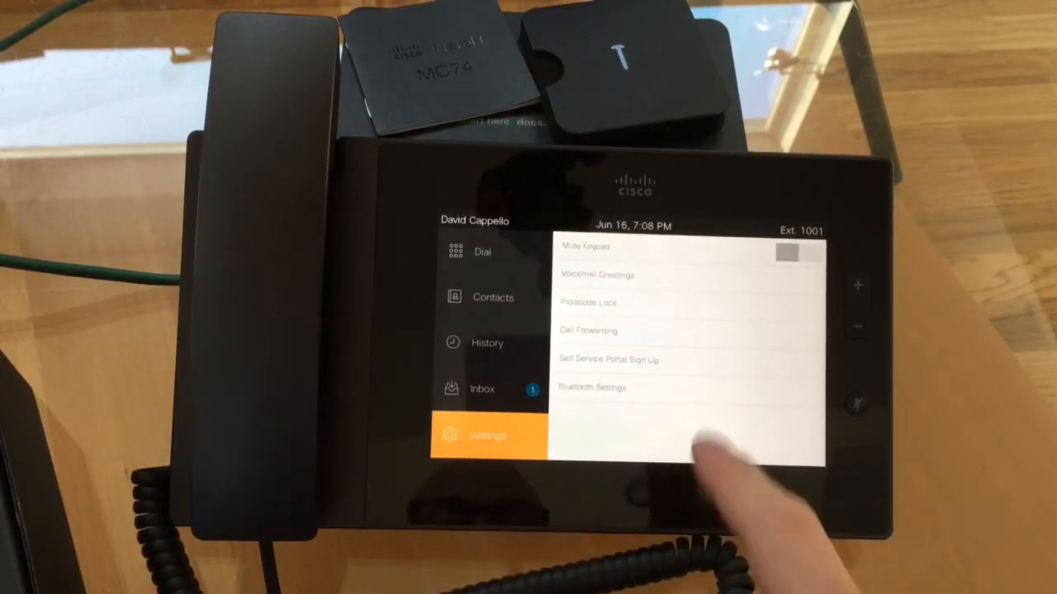
click(608, 360)
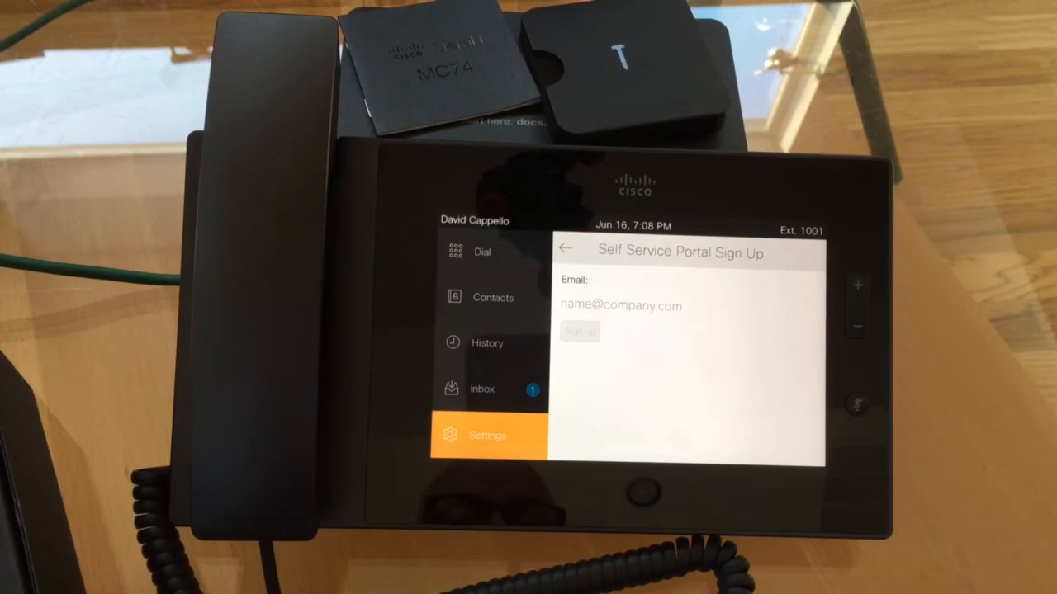
click(620, 306)
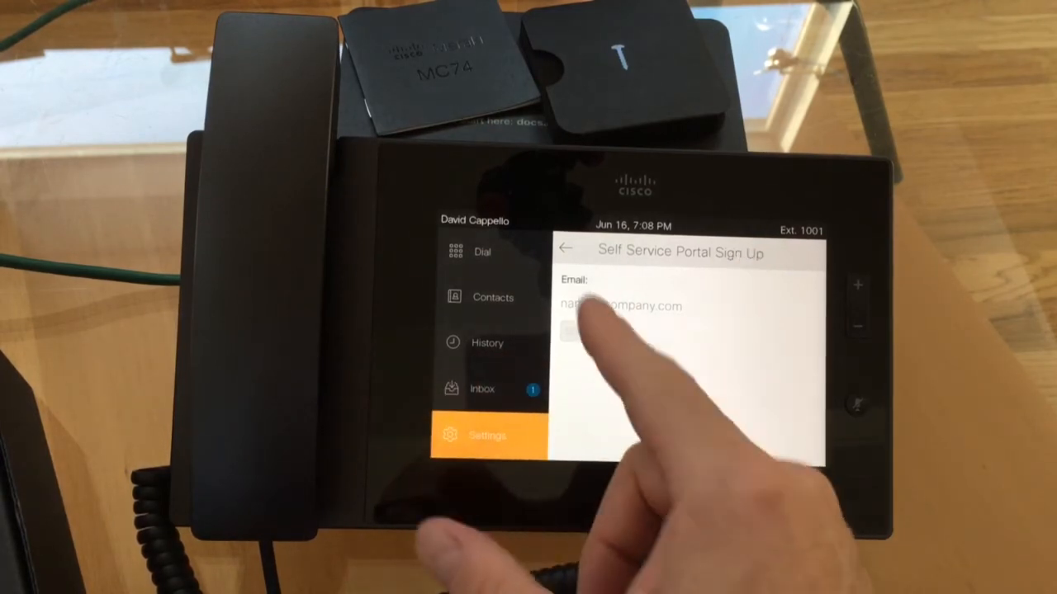
click(565, 250)
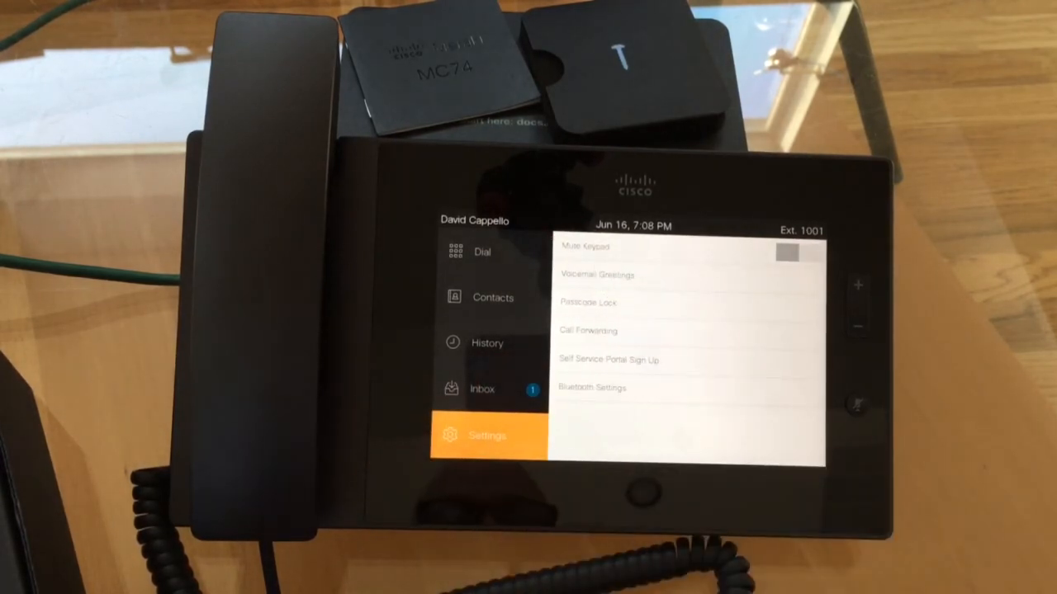
click(592, 388)
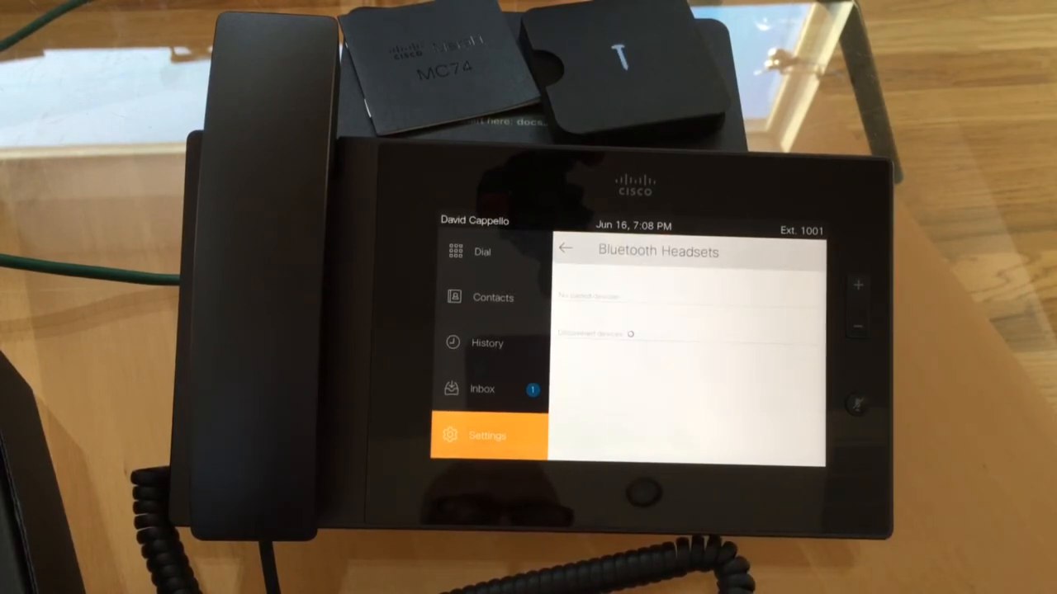
click(565, 250)
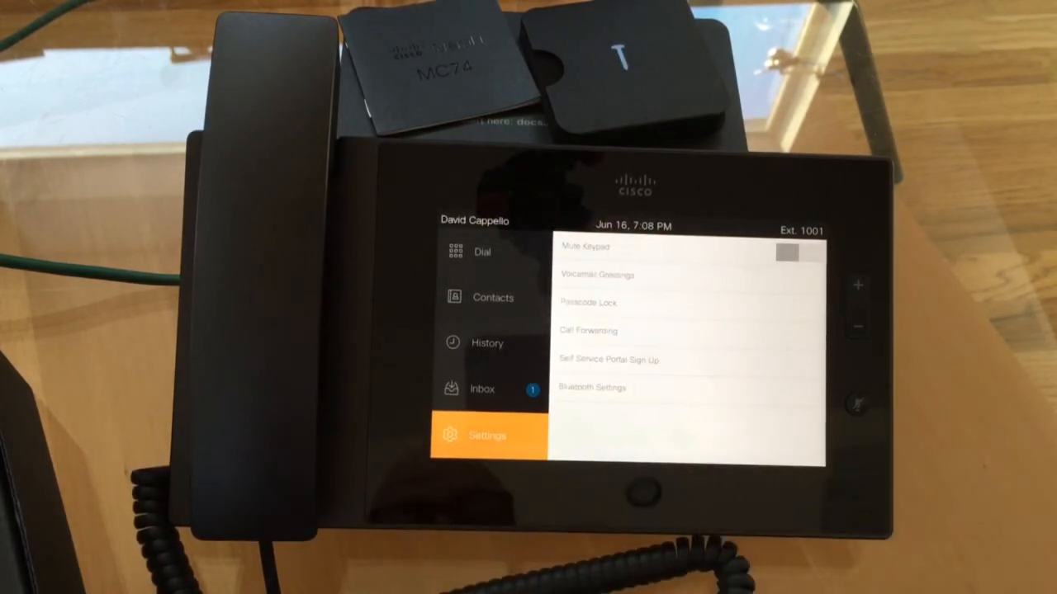